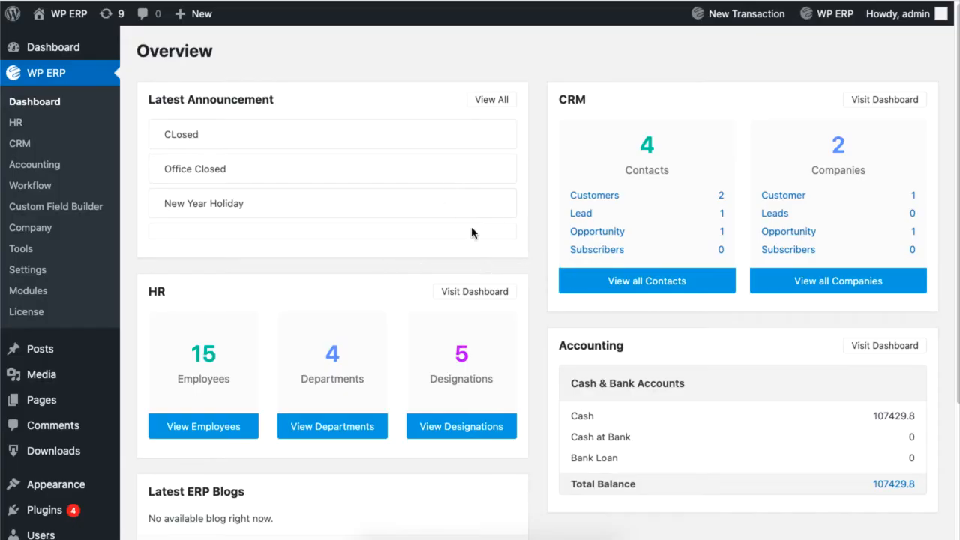
mouse_move(130, 177)
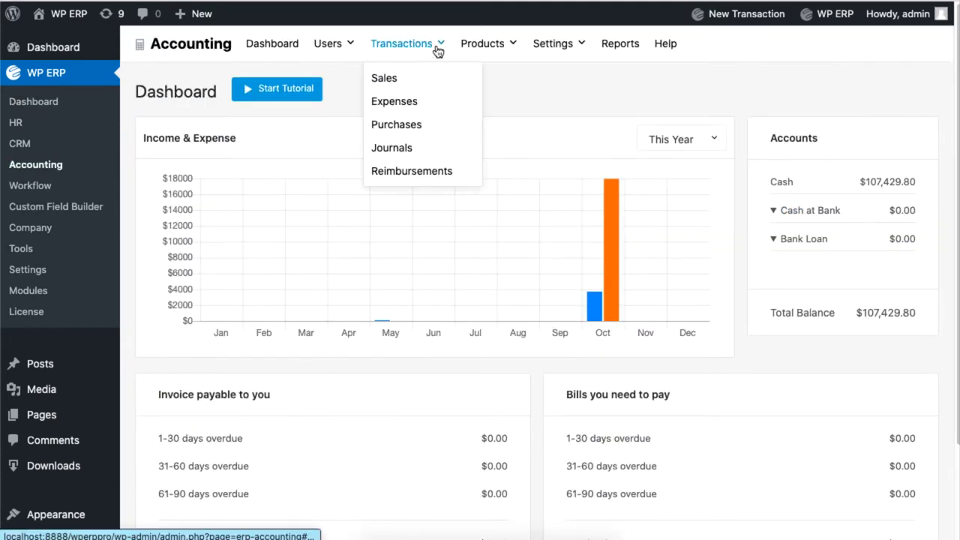
mouse_move(448, 105)
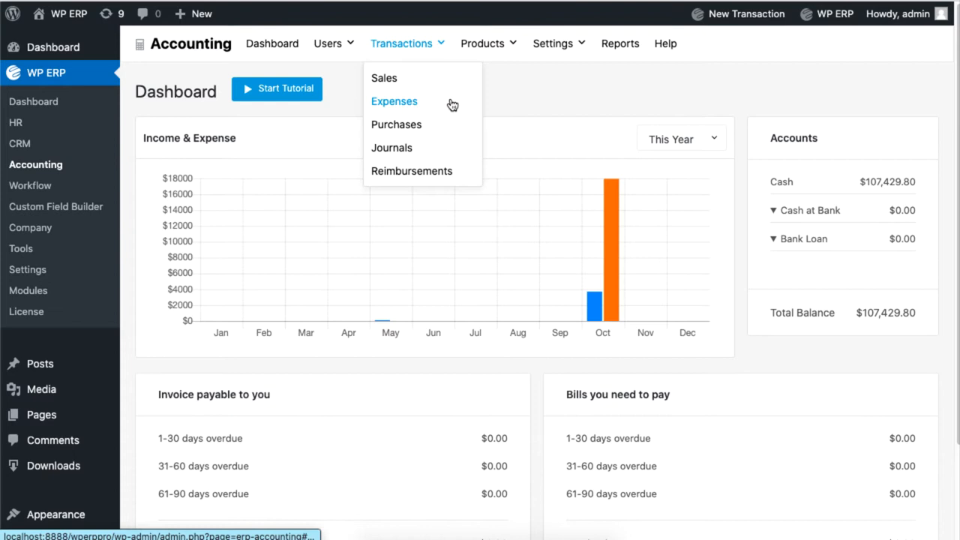
- Show the Expenses transactions list and the New Transaction choices
left_click(393, 102)
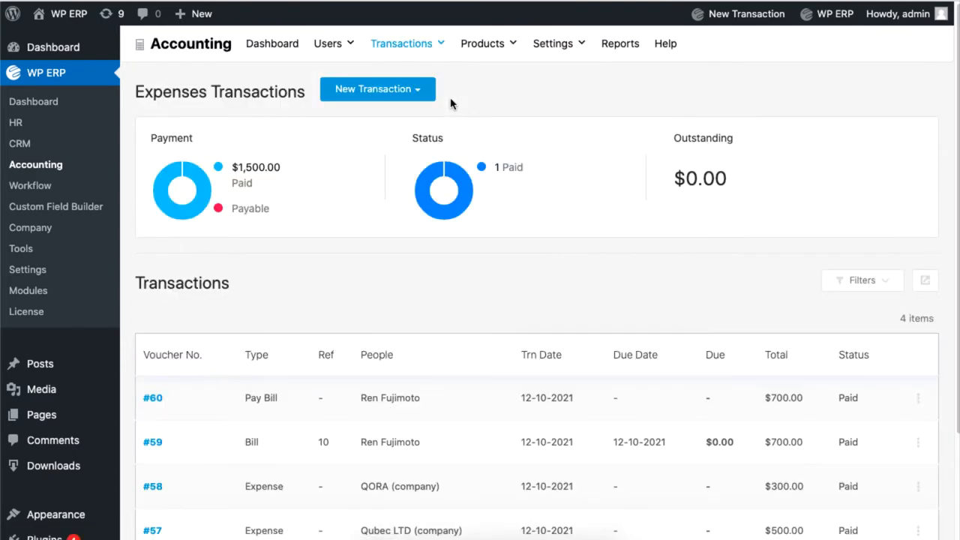
left_click(378, 89)
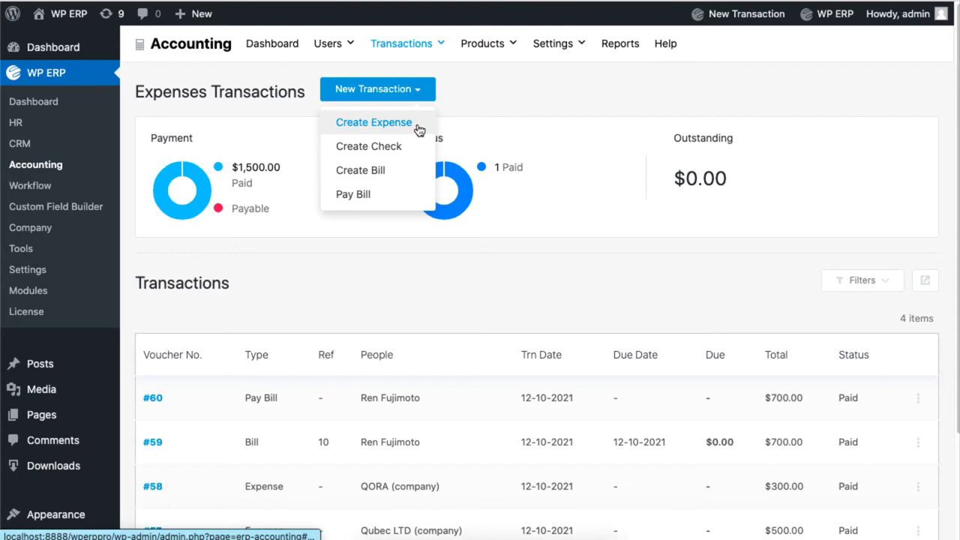
left_click(373, 124)
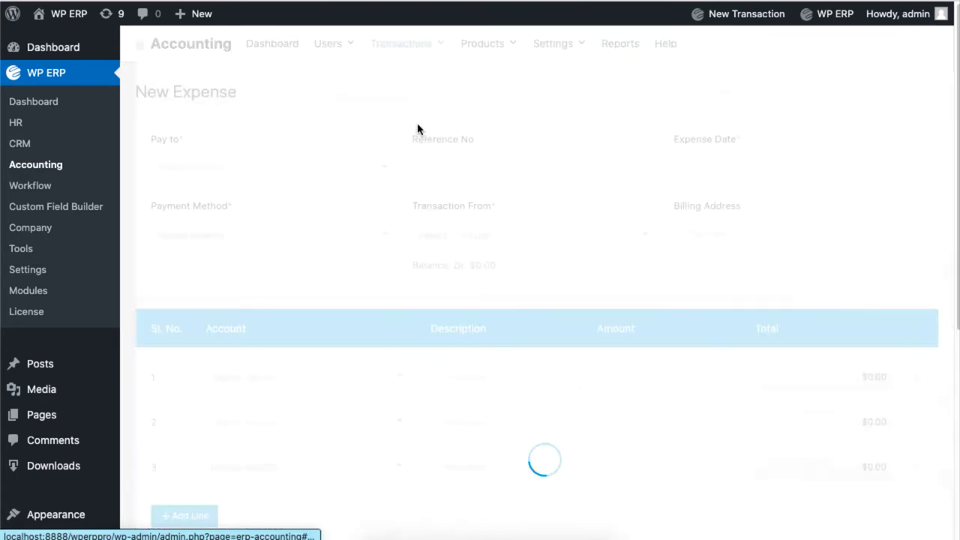
left_click(270, 170)
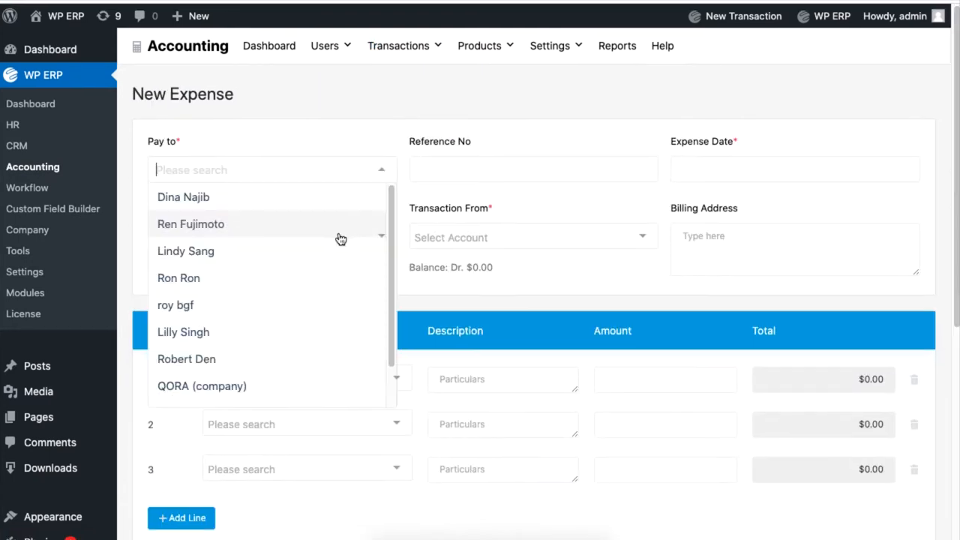
left_click(186, 250)
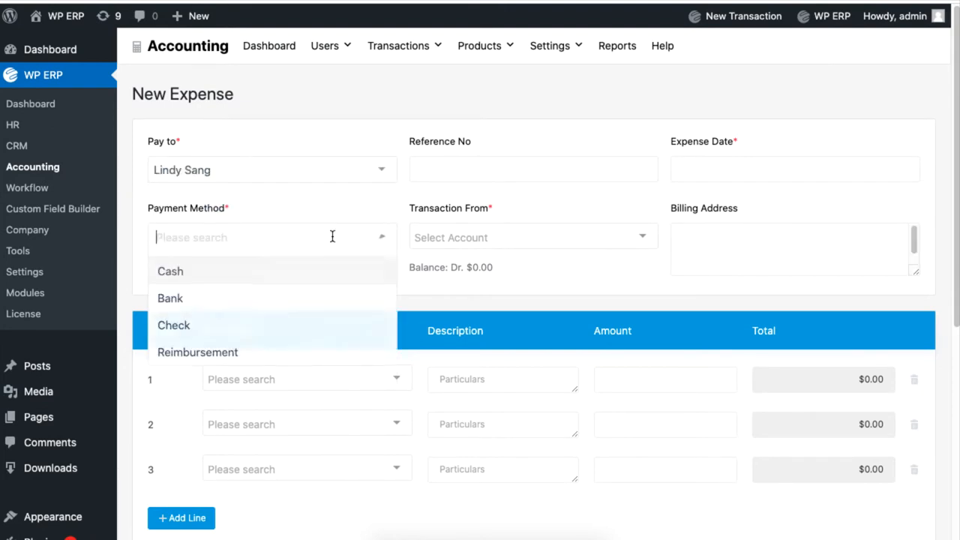
left_click(171, 272)
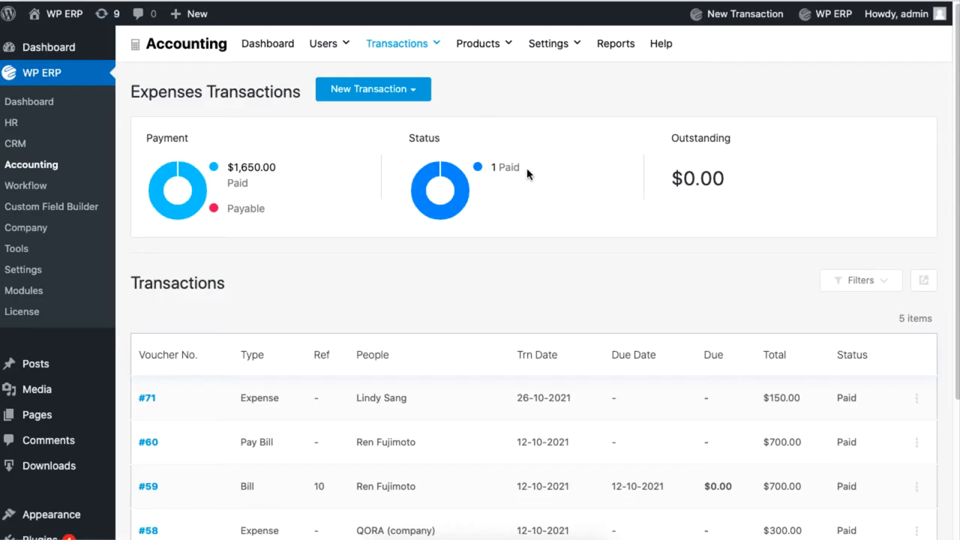
left_click(372, 88)
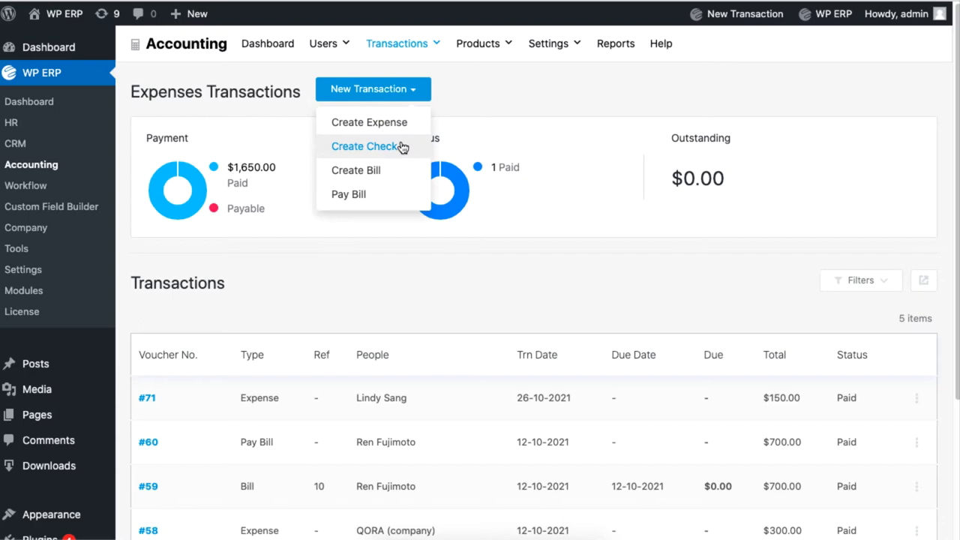
left_click(363, 147)
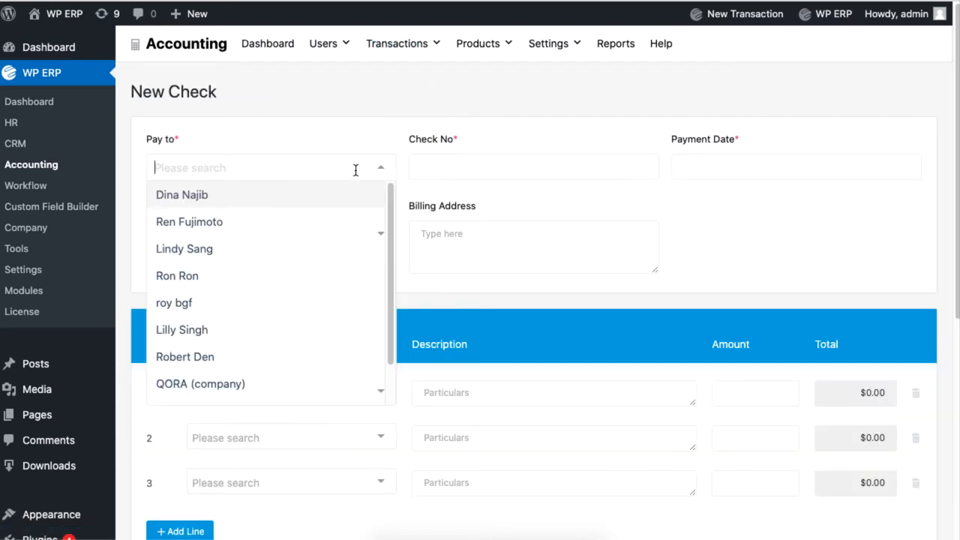
left_click(184, 357)
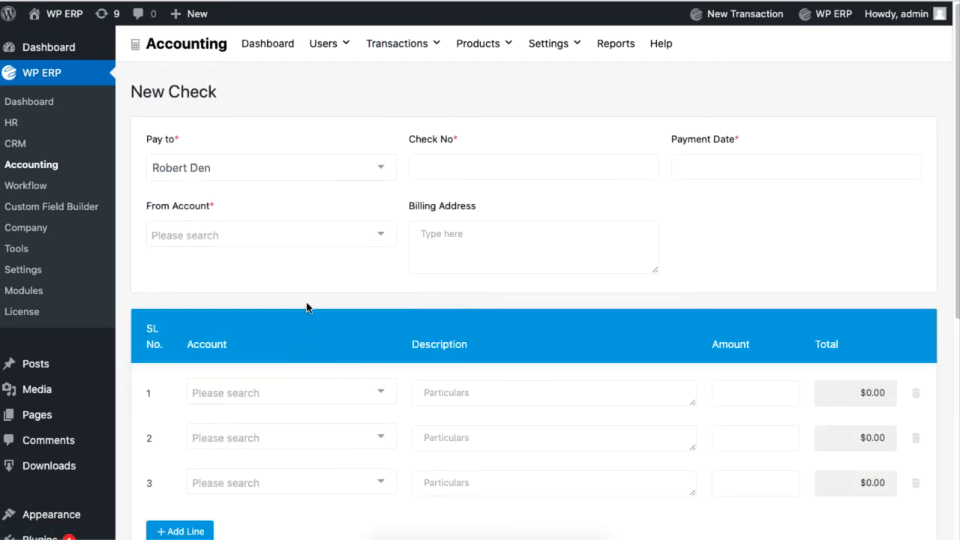
left_click(795, 167)
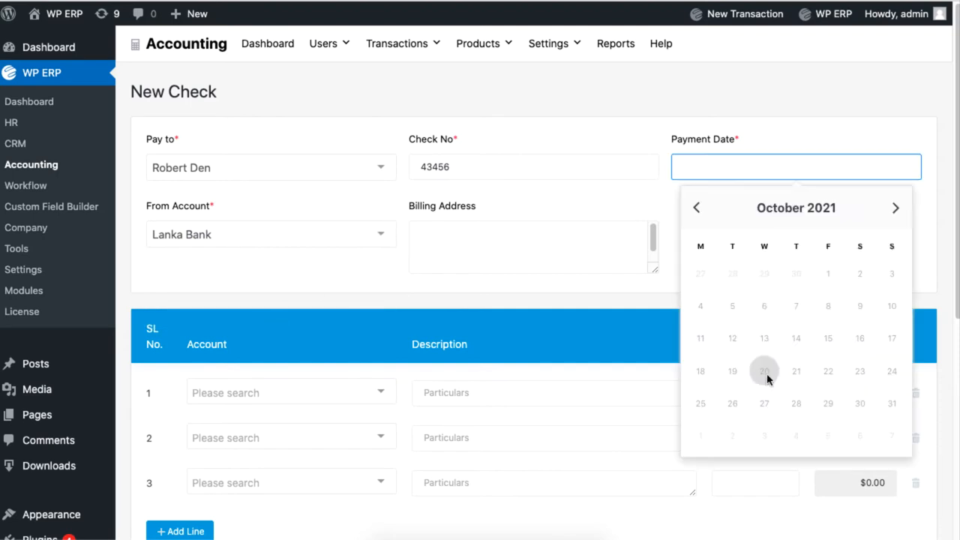
left_click(764, 372)
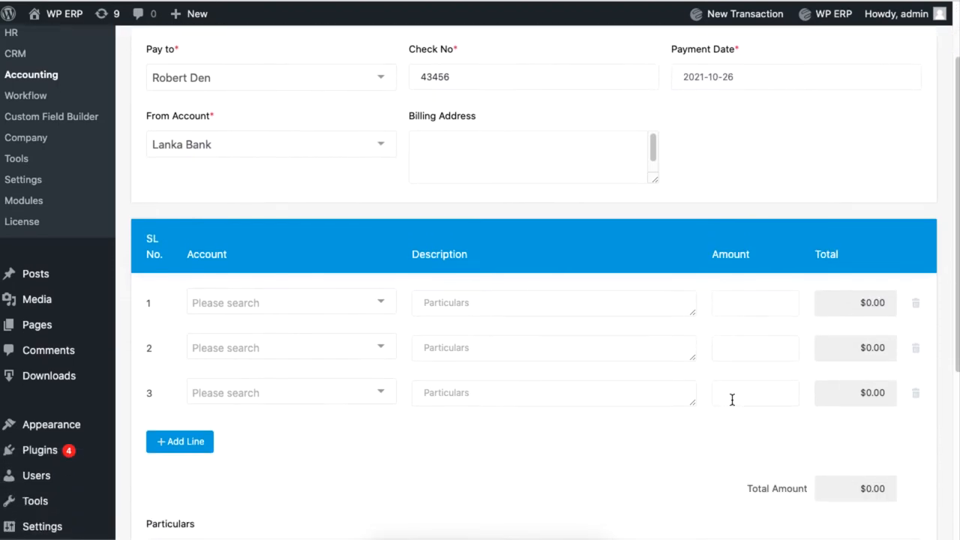
- Add a $200 Postage & Delivary line and save the check
left_click(291, 303)
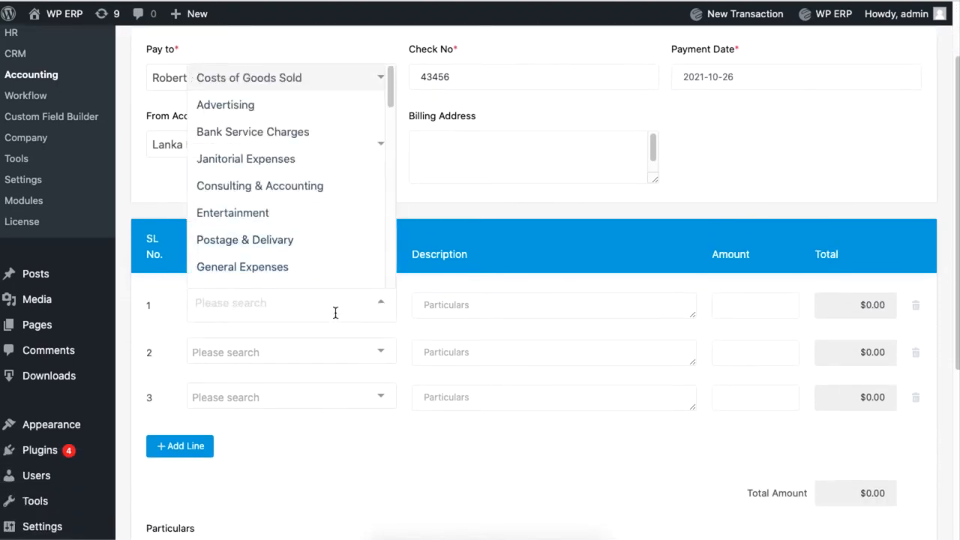
left_click(244, 240)
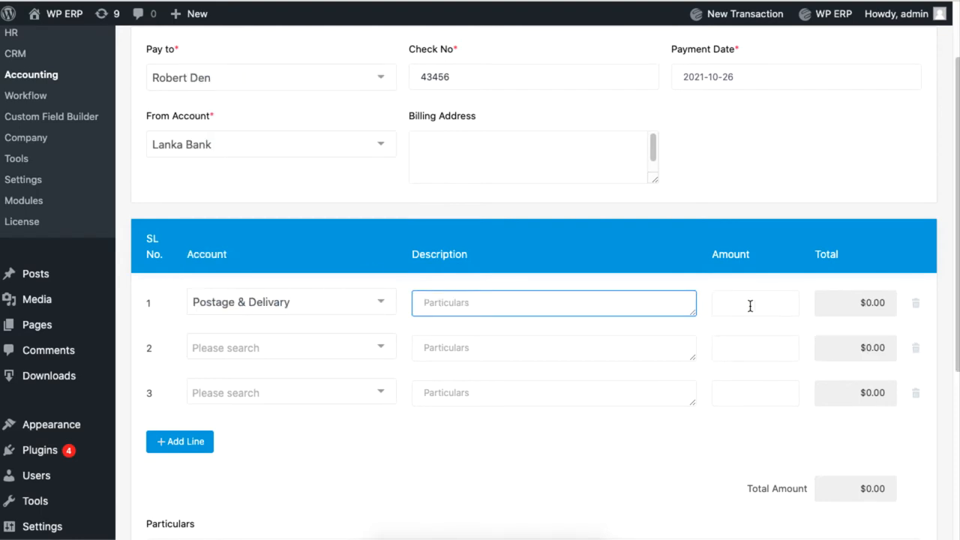
type("2")
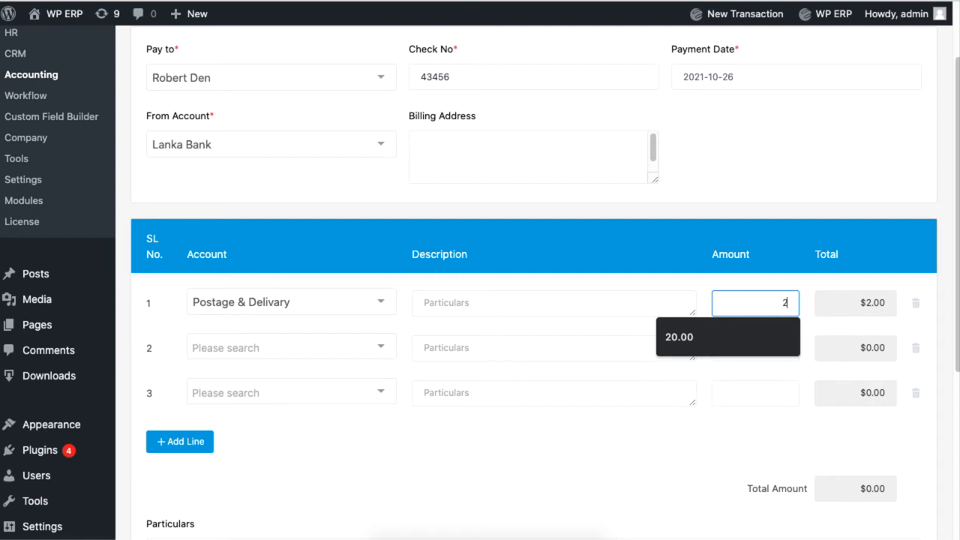
type("200")
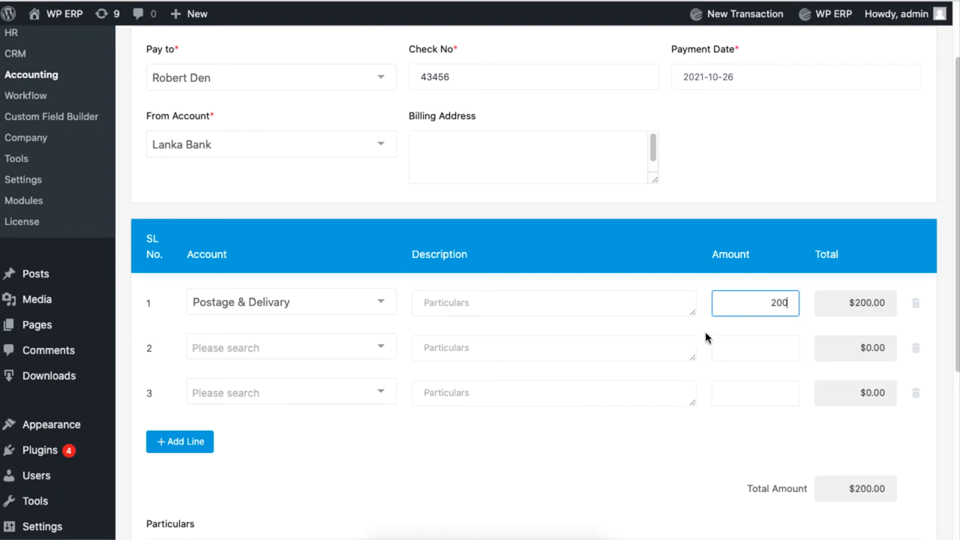
left_click(853, 452)
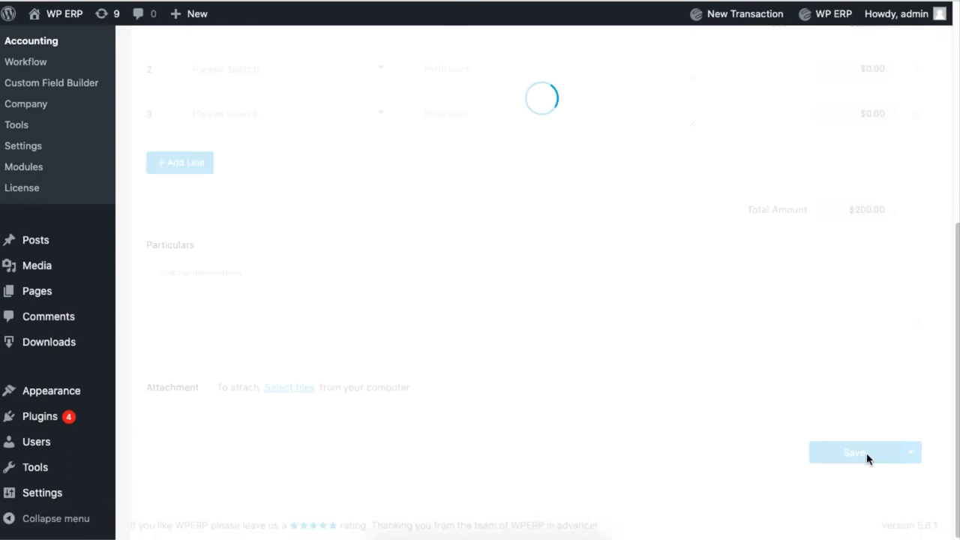
- Confirm the check save and show the New Transaction choices again
left_click(854, 452)
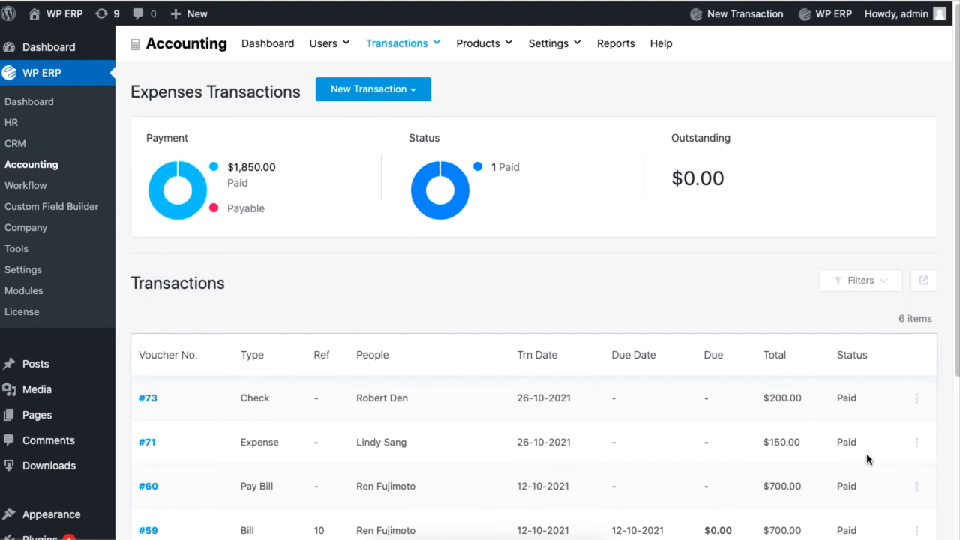
mouse_move(507, 403)
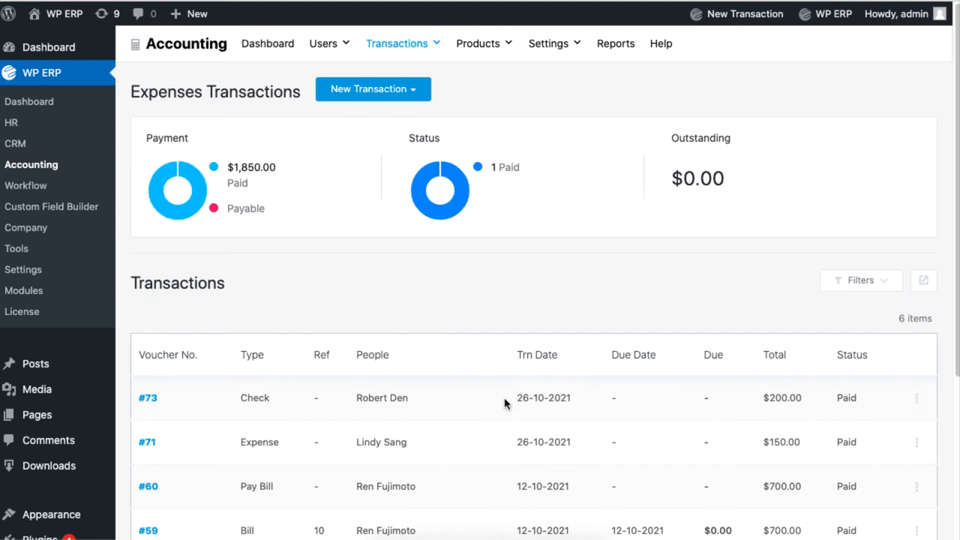
left_click(372, 88)
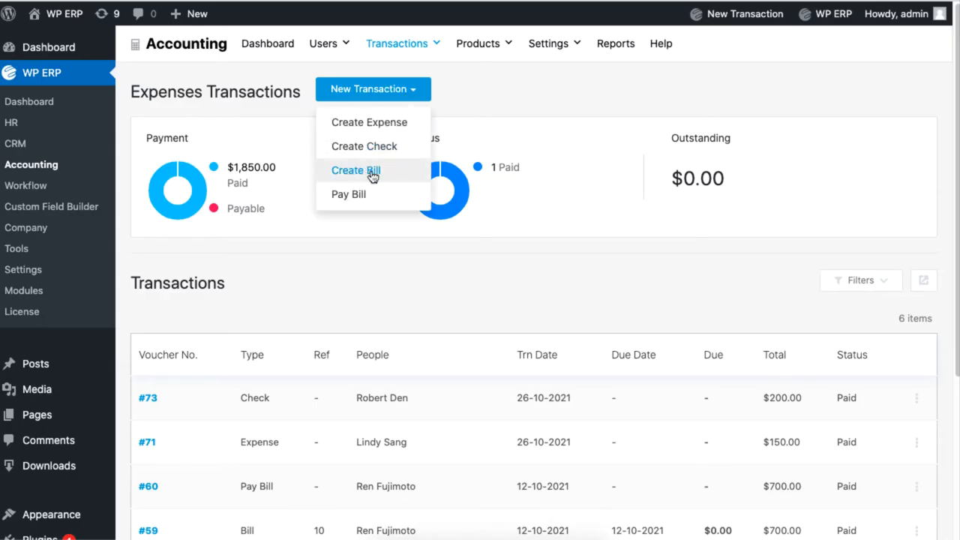
- Create a bill dated 26 October 2021, save it and view it in the transactions table
left_click(354, 171)
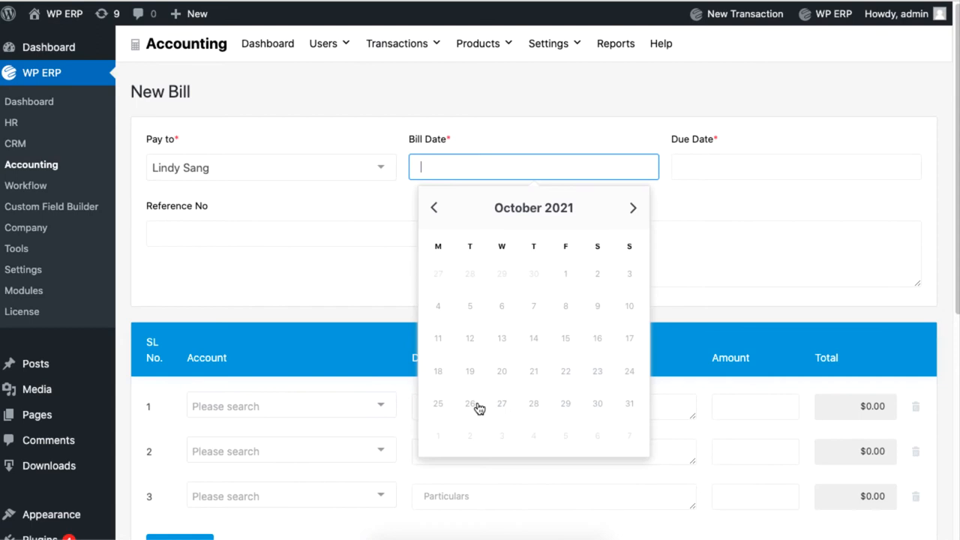
left_click(470, 403)
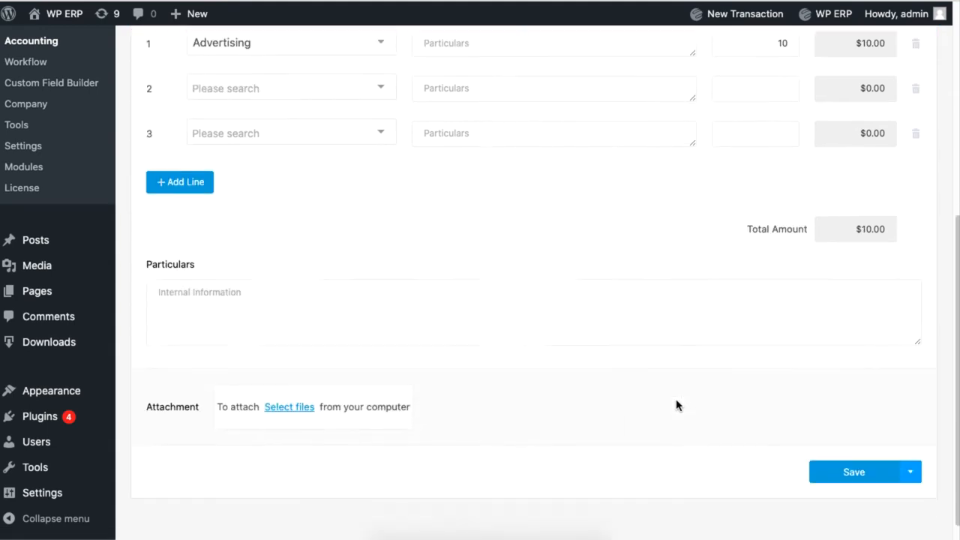
left_click(854, 472)
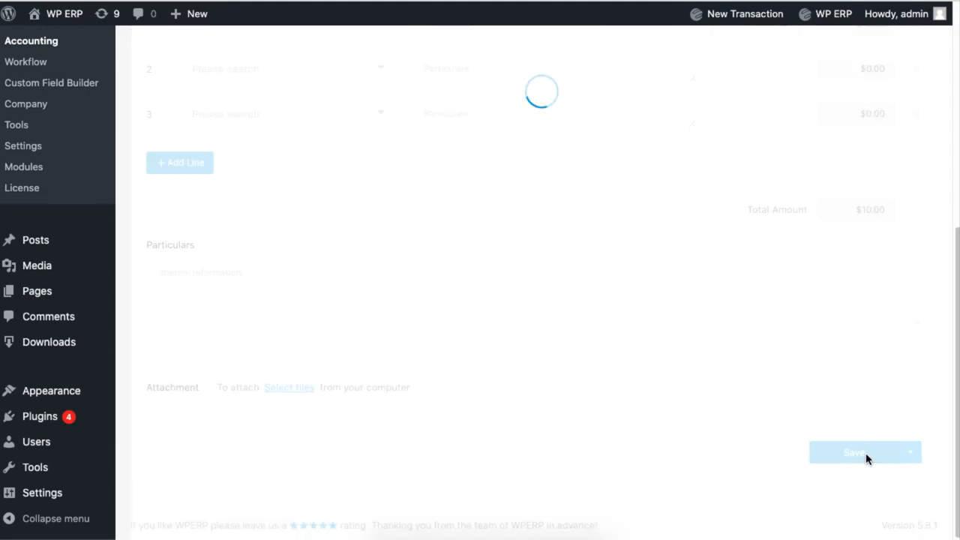
left_click(852, 453)
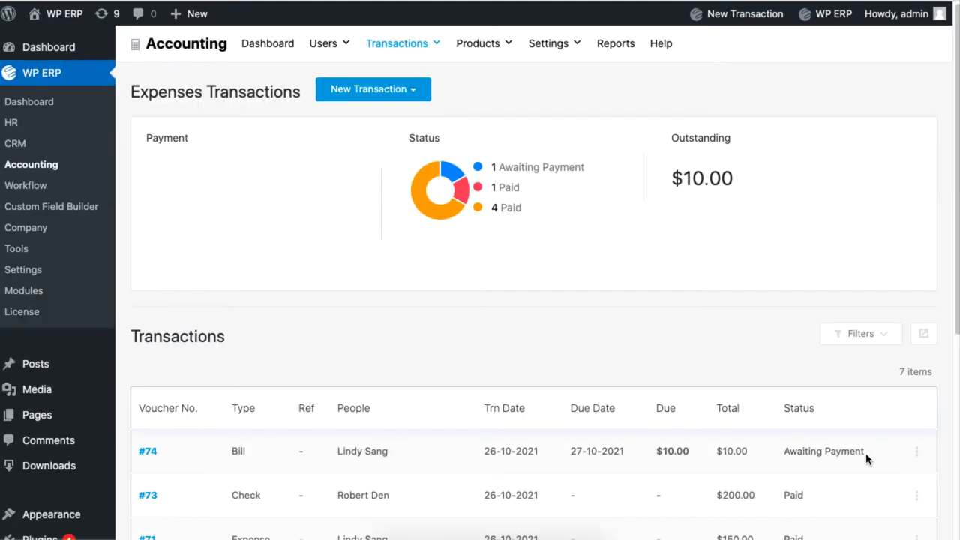
scroll("down", 3)
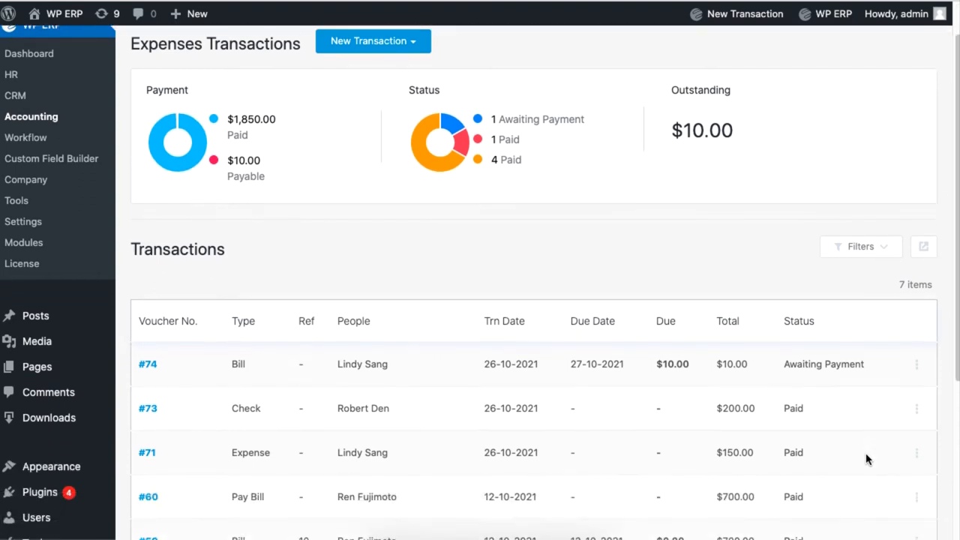
scroll("down", 3)
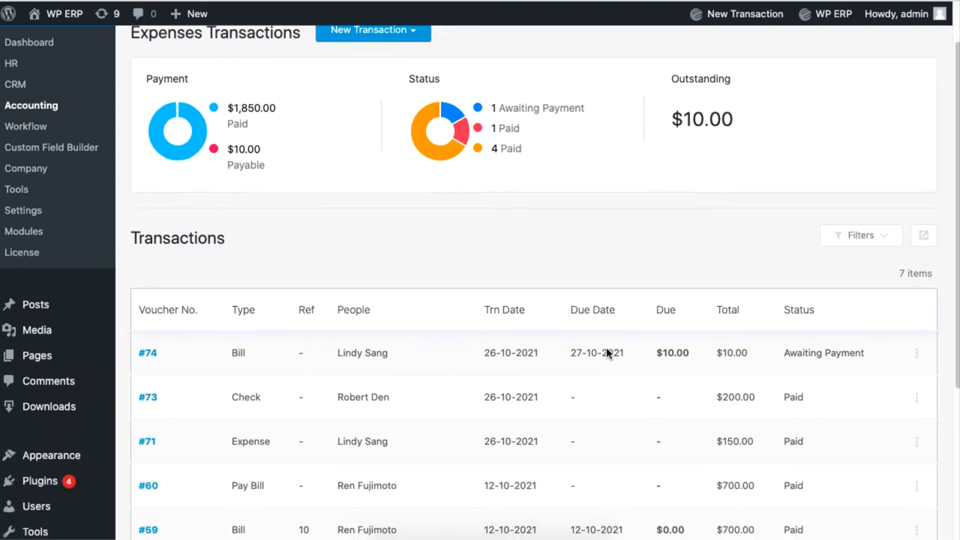
- Make a Cash payment for bill #74 from its row actions and save it
left_click(918, 354)
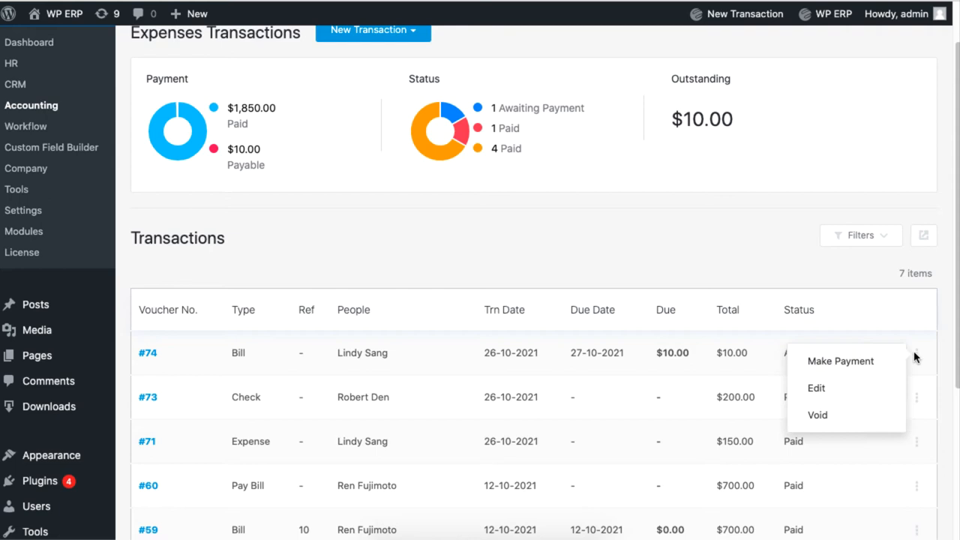
left_click(841, 361)
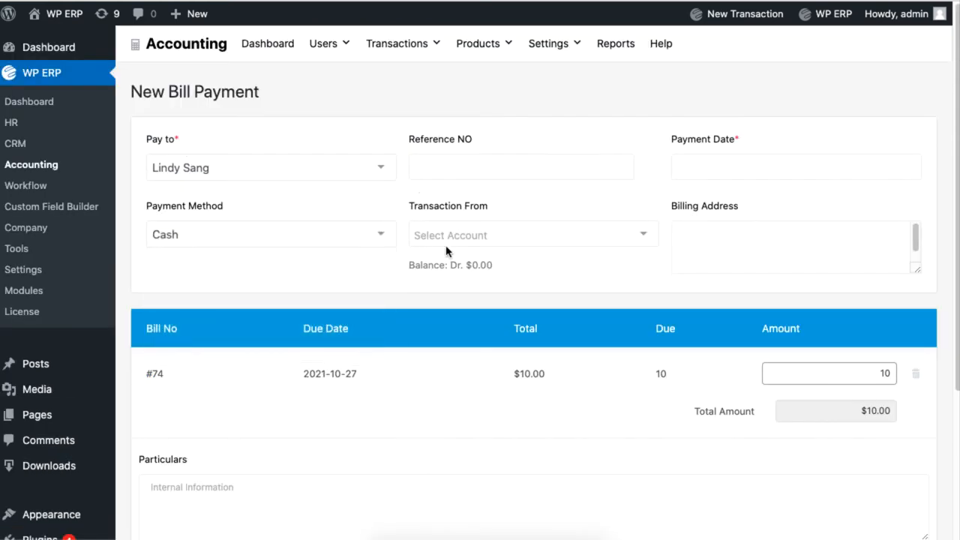
left_click(533, 234)
type("675")
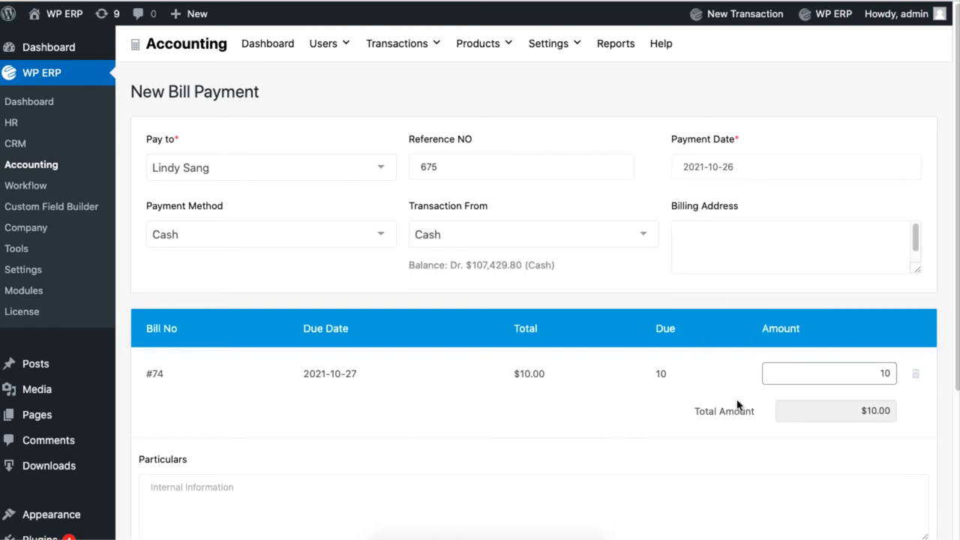
scroll("down", 3)
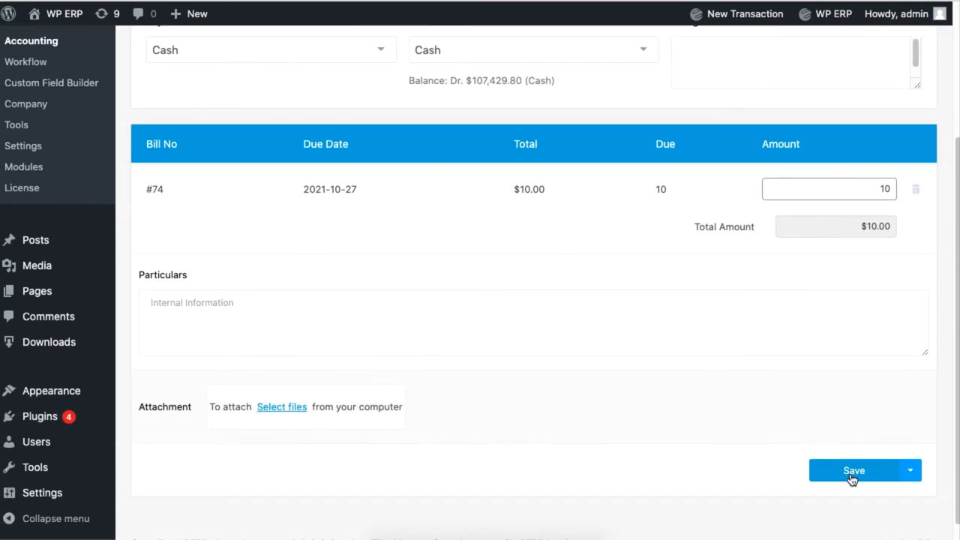
left_click(852, 470)
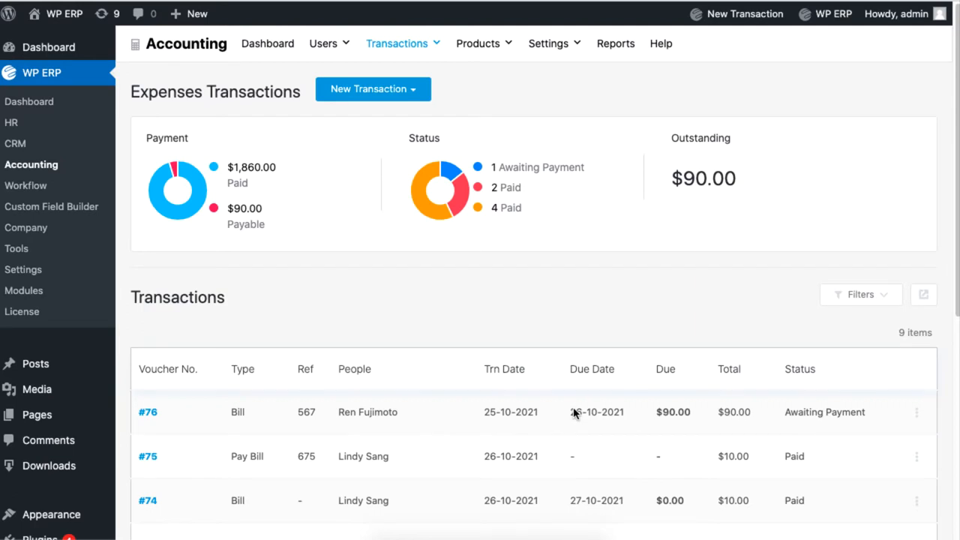
left_click(372, 88)
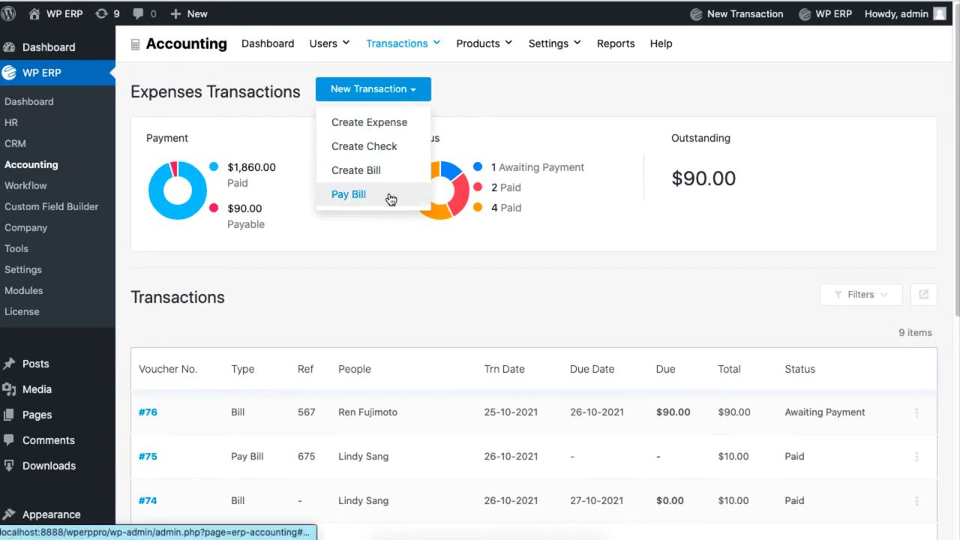
left_click(348, 195)
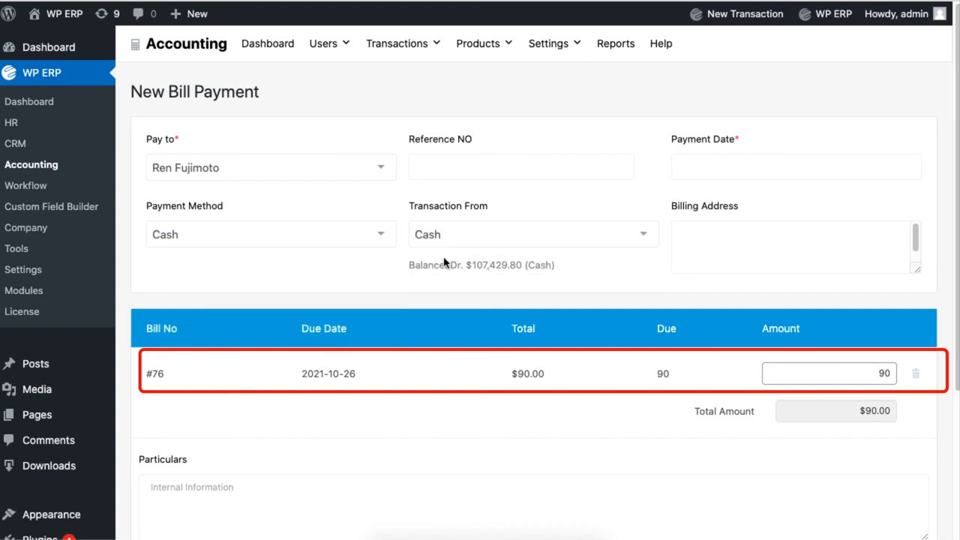
left_click(795, 167)
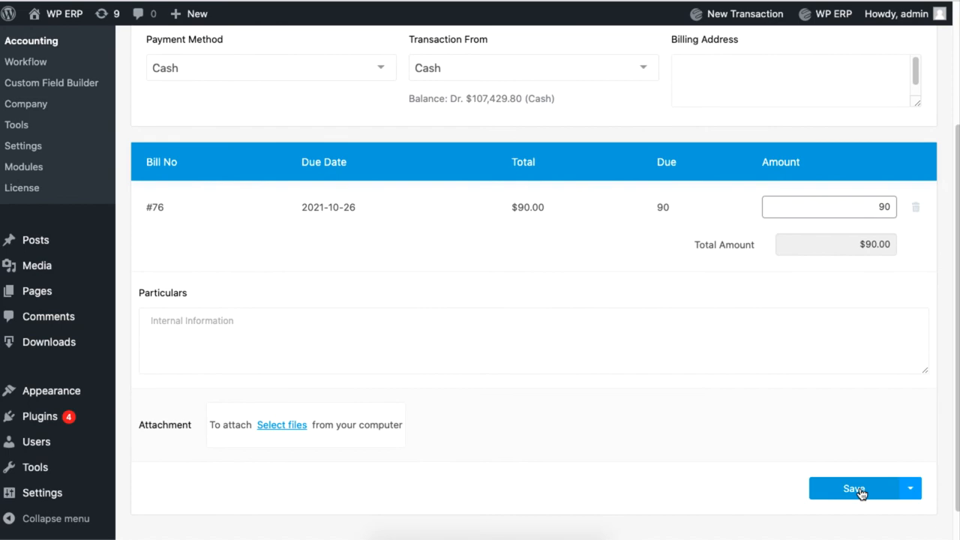
left_click(858, 488)
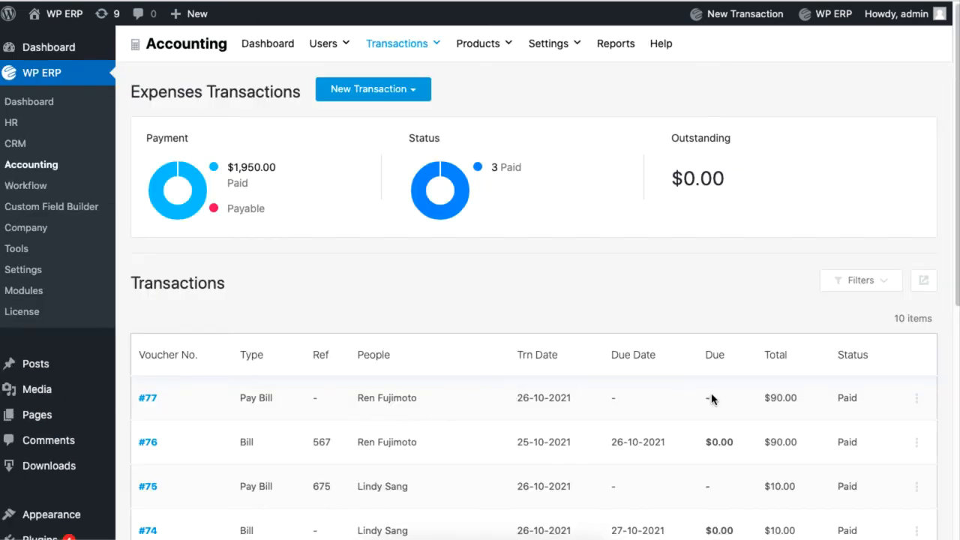
mouse_move(621, 48)
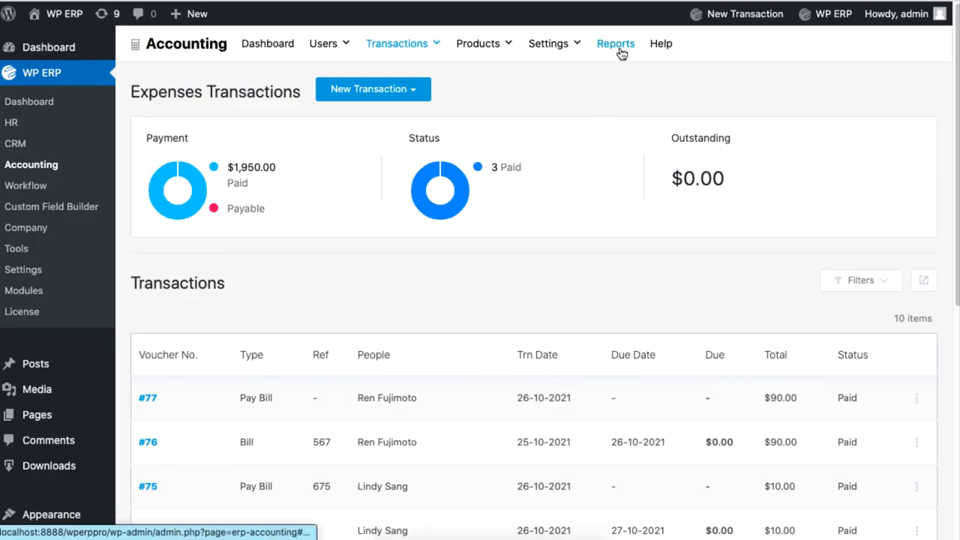
- Show the Ledger Report filtered to the Advertising account
left_click(615, 42)
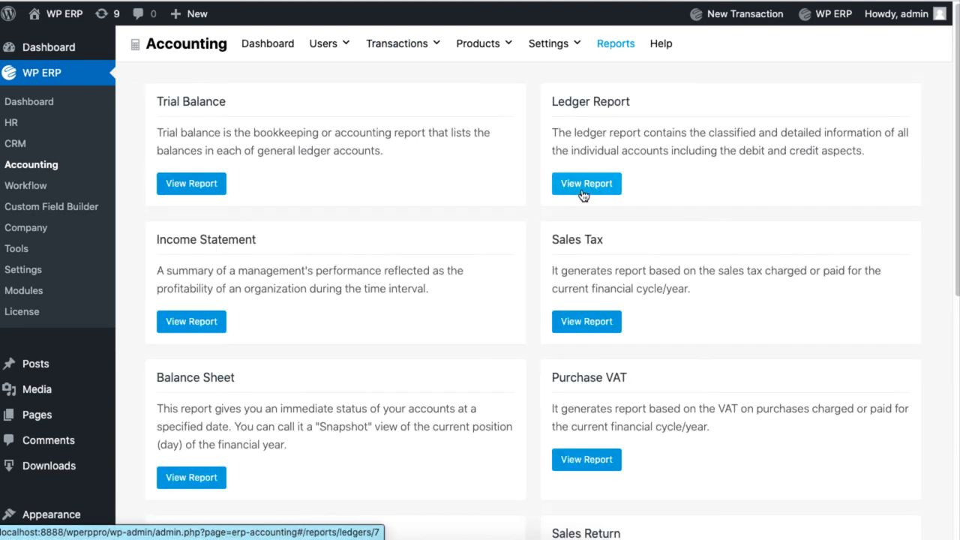
left_click(585, 183)
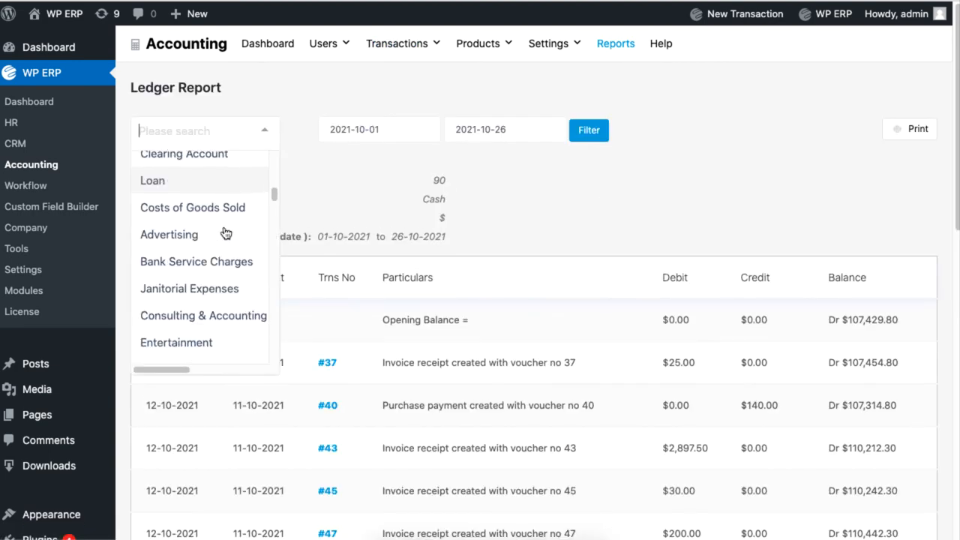
left_click(588, 129)
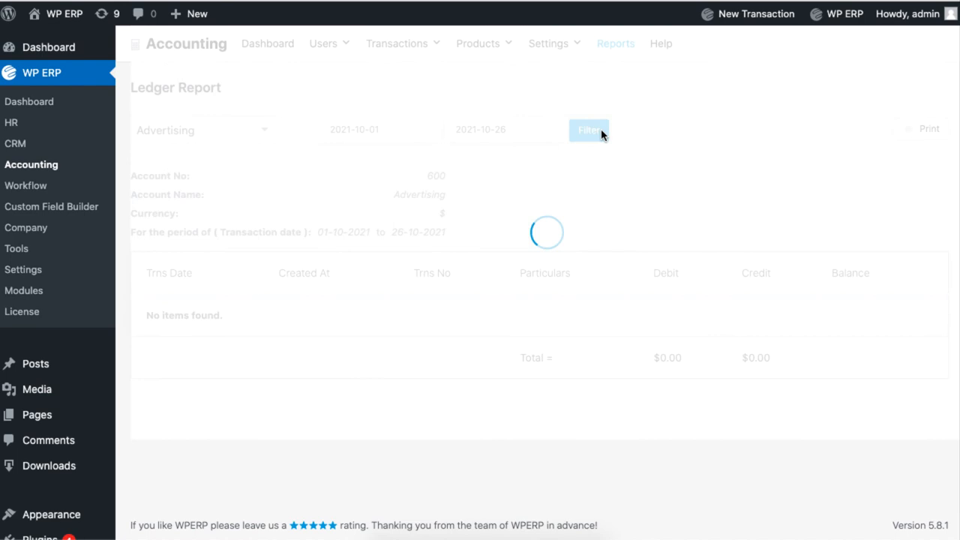
left_click(588, 129)
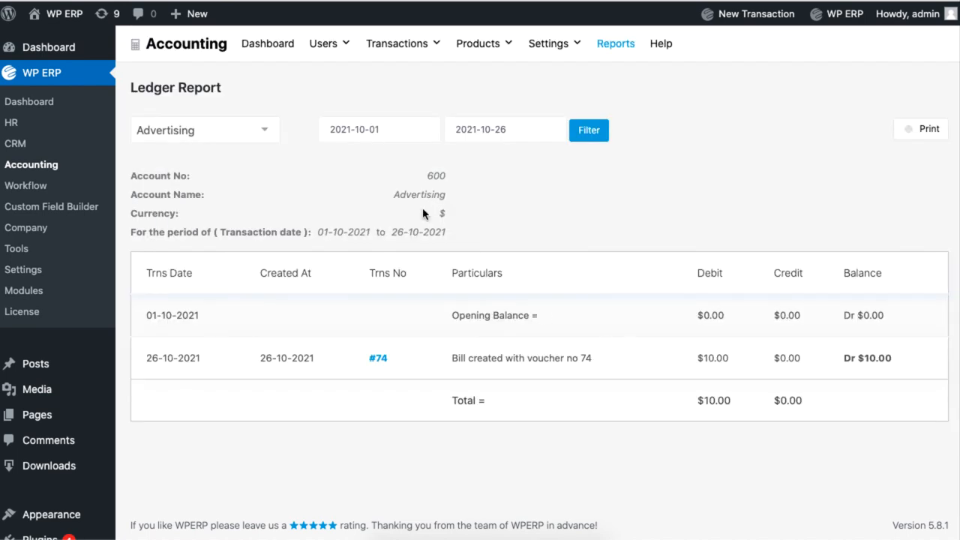
- Filter the ledger to Utilities, then go to wperp.com's Accounting Extensions page
left_click(204, 129)
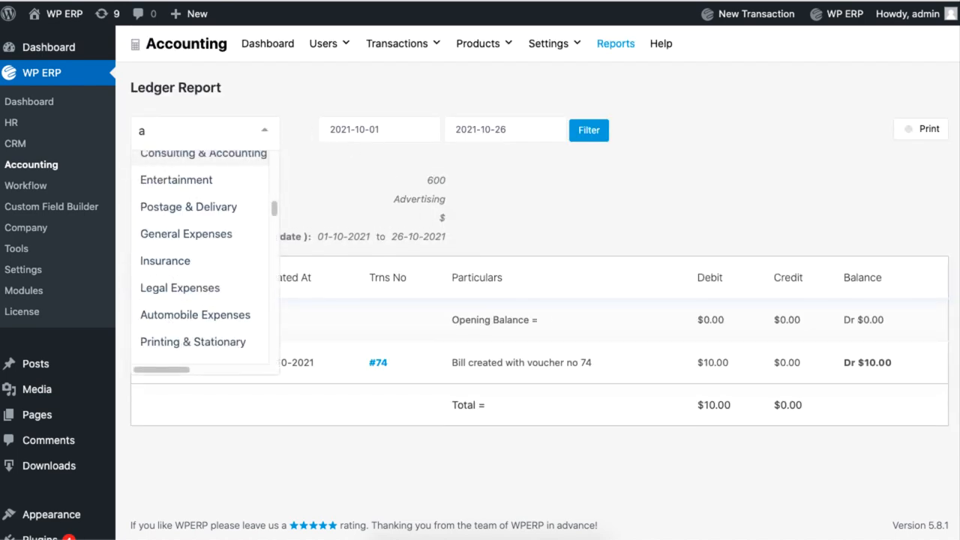
left_click(201, 153)
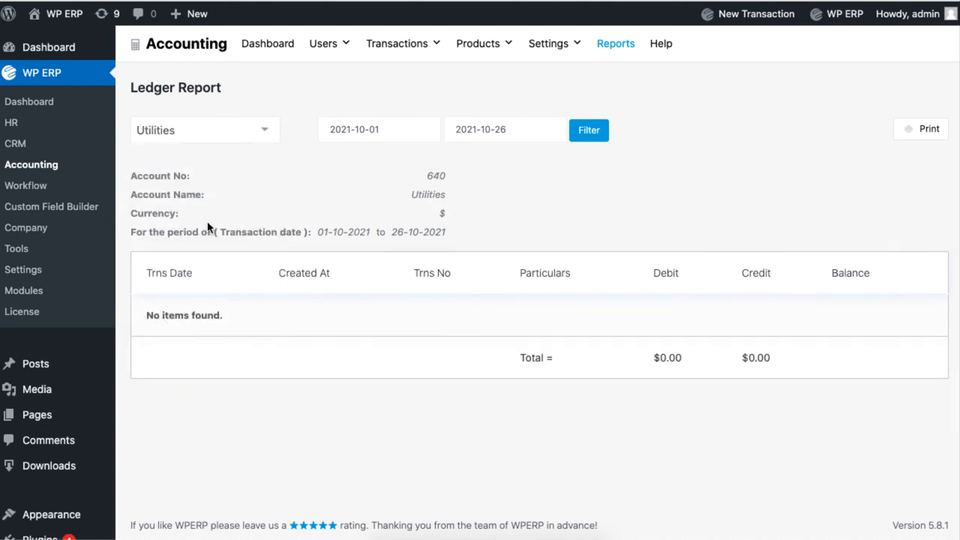
left_click(588, 129)
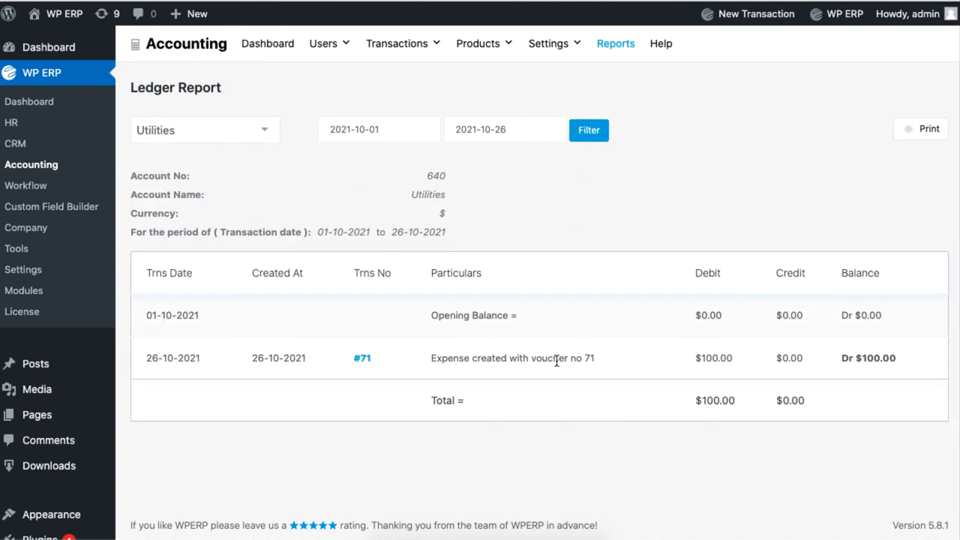
mouse_move(845, 360)
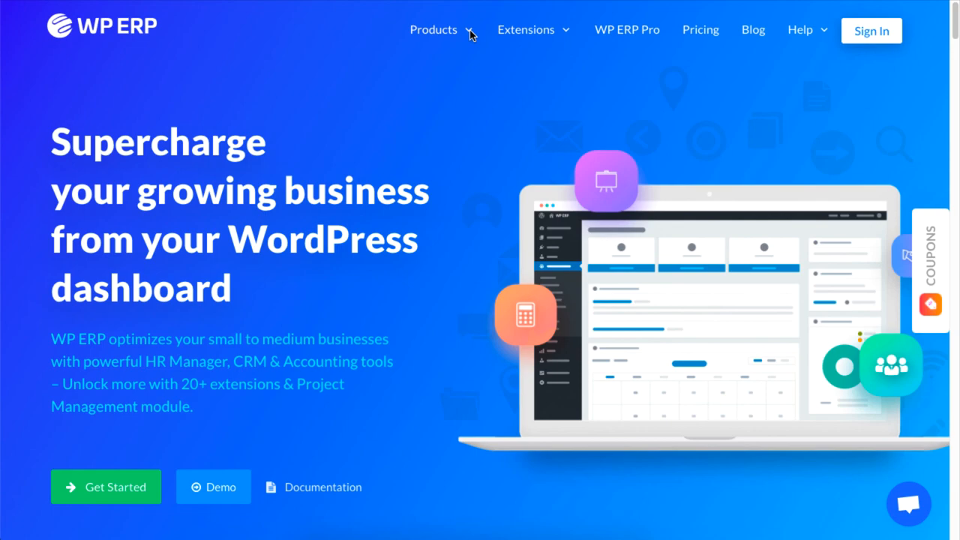
left_click(525, 30)
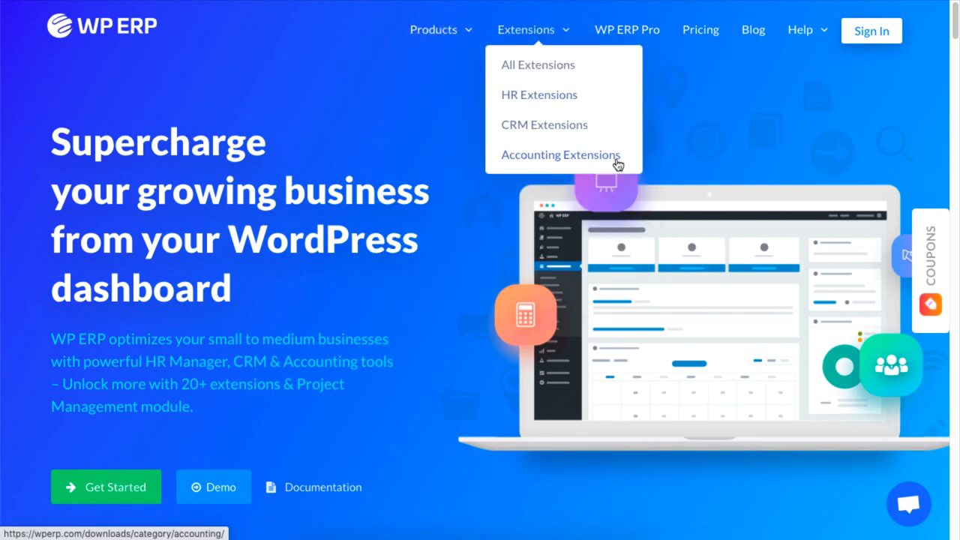
left_click(562, 155)
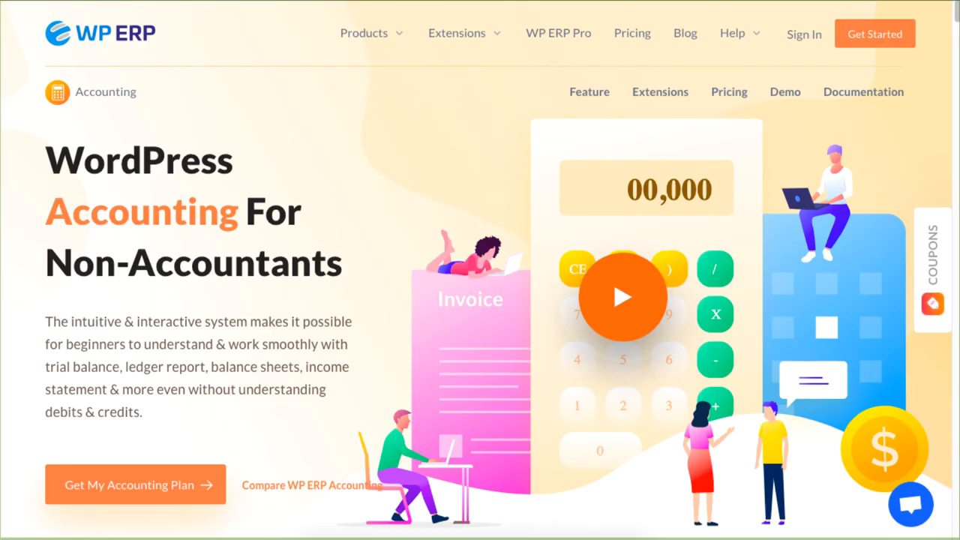